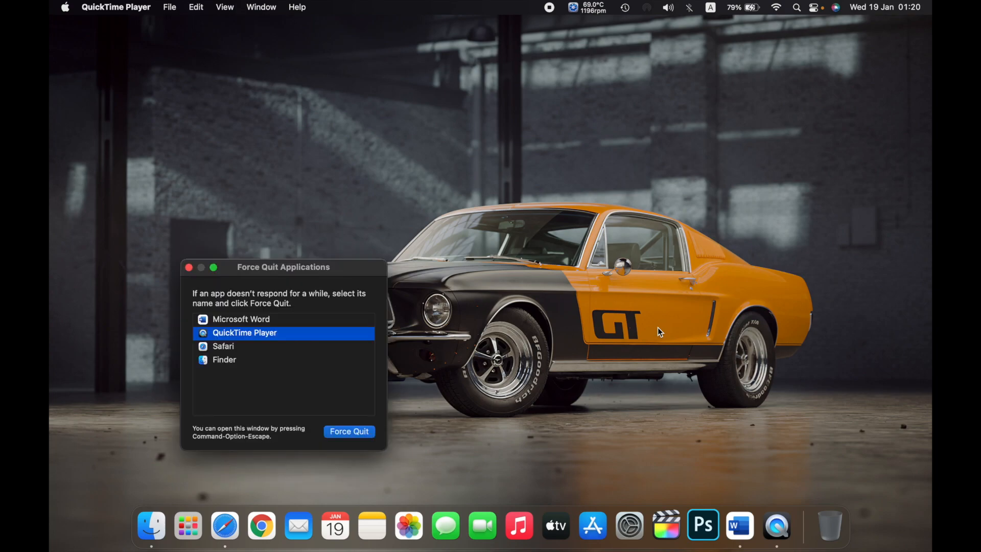
pyautogui.moveTo(256, 319)
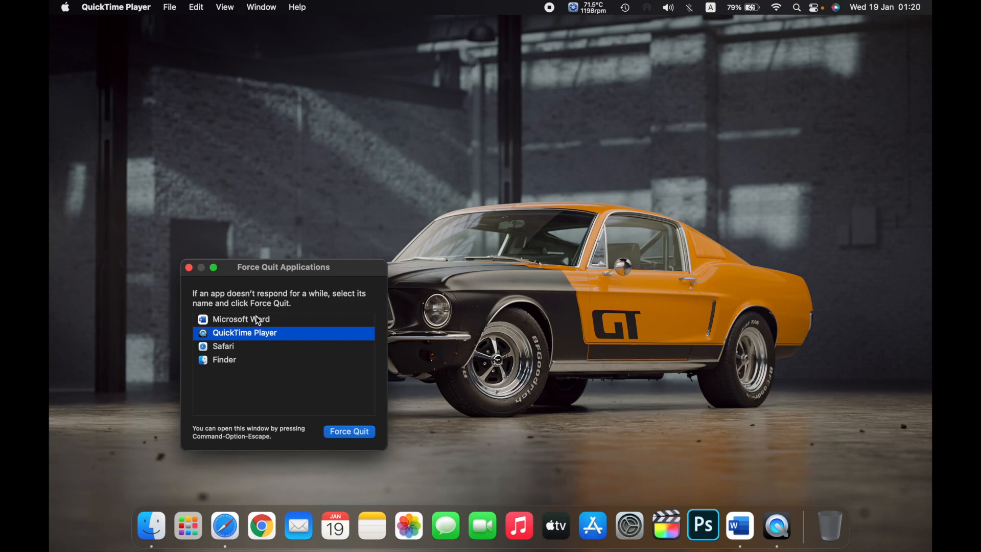
pyautogui.moveTo(245, 322)
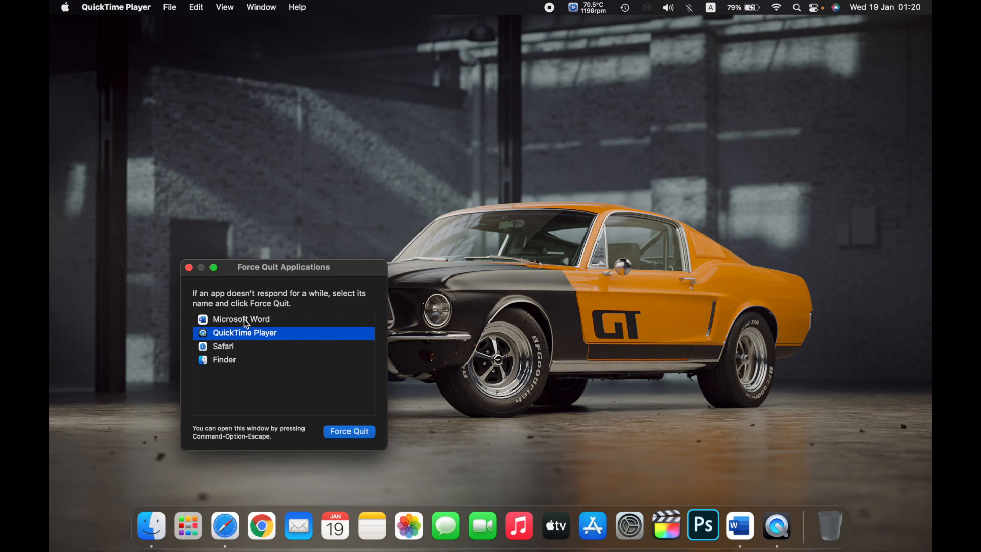
# Force-quit Microsoft Word from the list and close the Force Quit Applications window
pyautogui.click(241, 319)
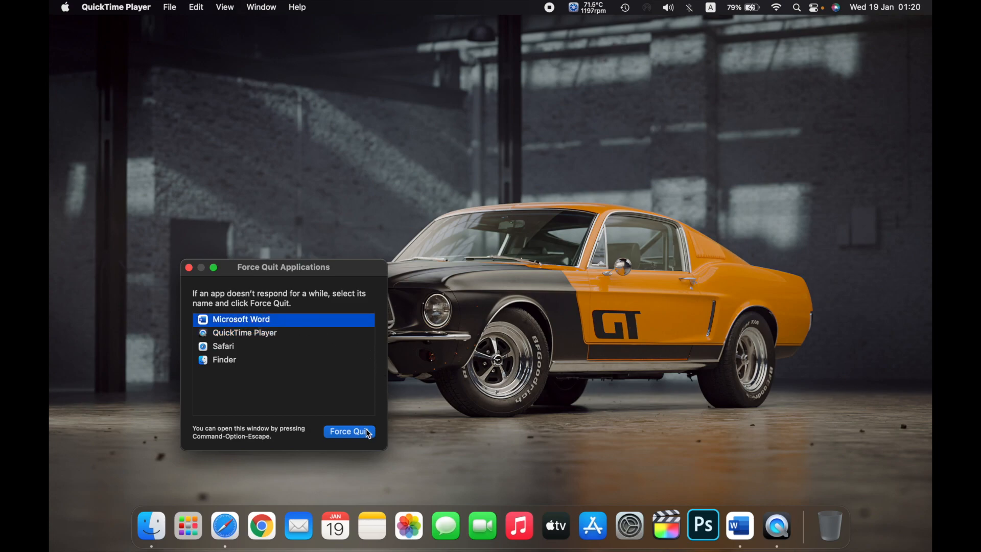
pyautogui.click(349, 431)
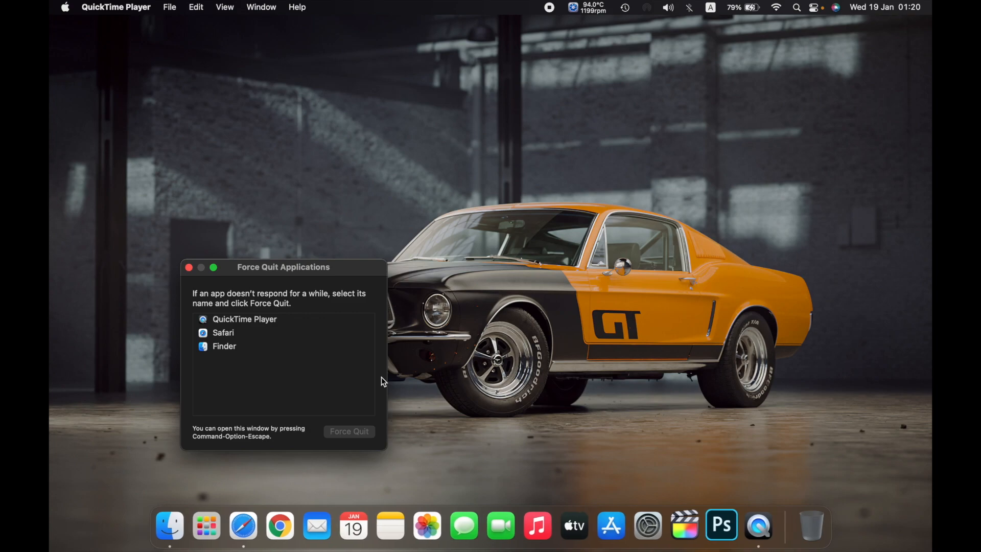
pyautogui.click(189, 267)
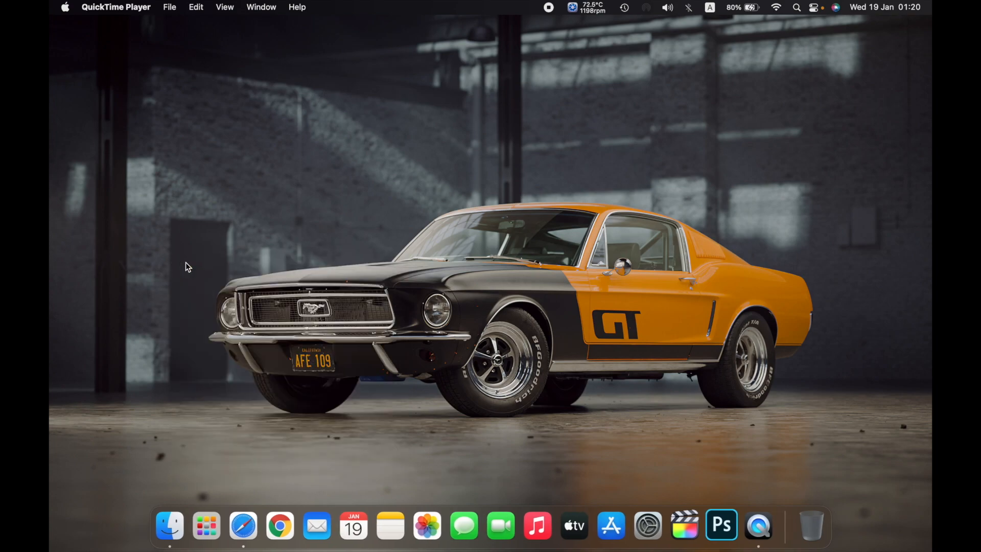
pyautogui.moveTo(184, 120)
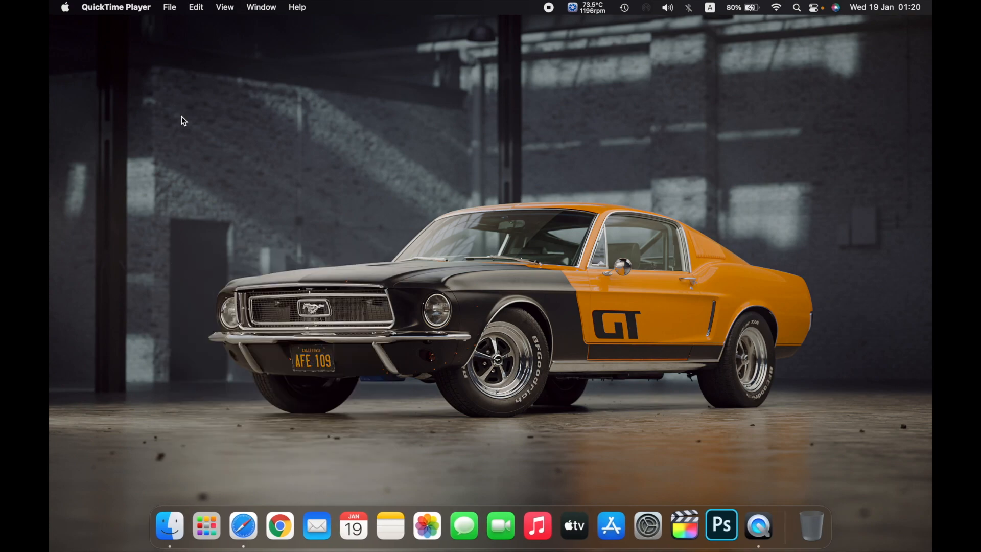
pyautogui.moveTo(69, 16)
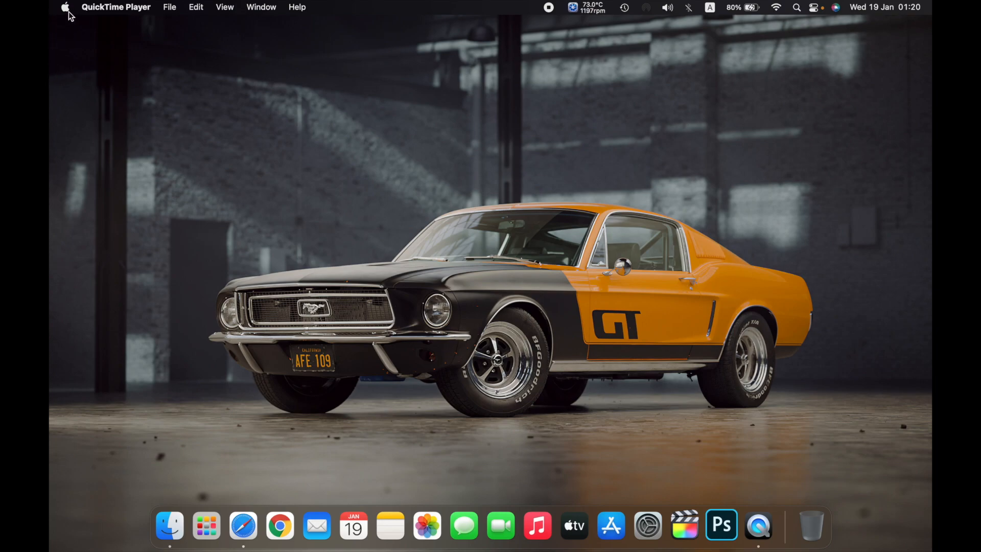
# Reopen Force Quit Applications via Apple menu > Force Quit…
pyautogui.click(65, 7)
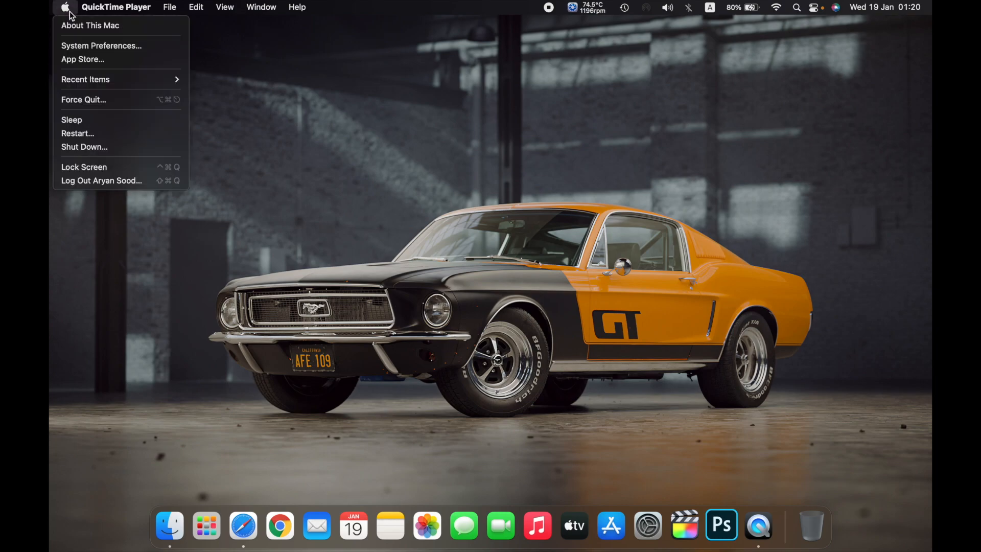
pyautogui.moveTo(100, 99)
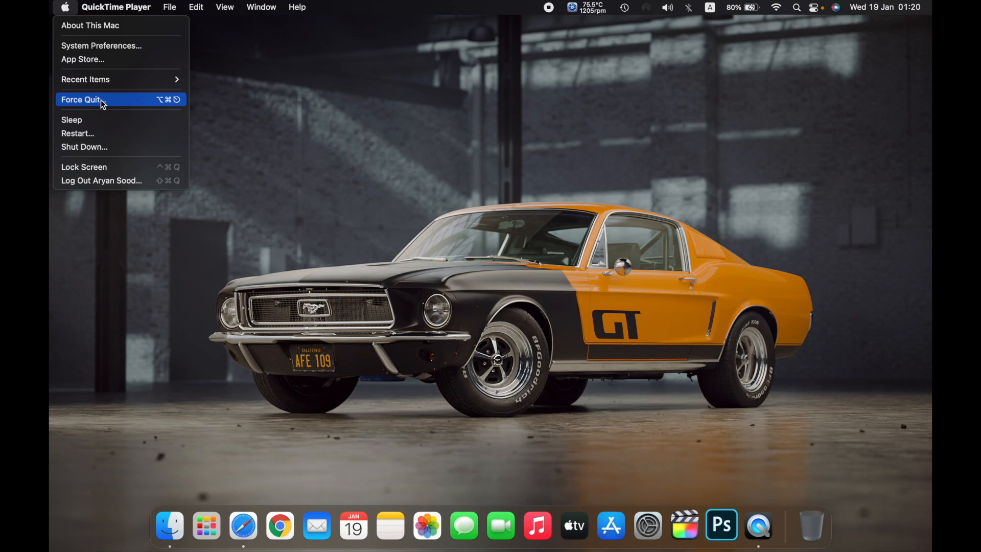
pyautogui.click(80, 100)
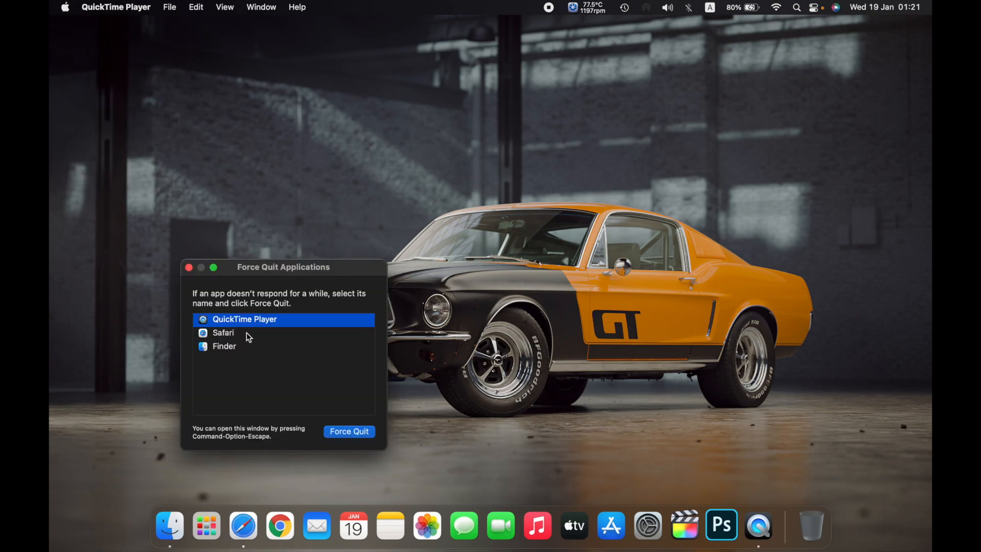
# Select Safari, force-quit it, and confirm in the alert
pyautogui.click(223, 332)
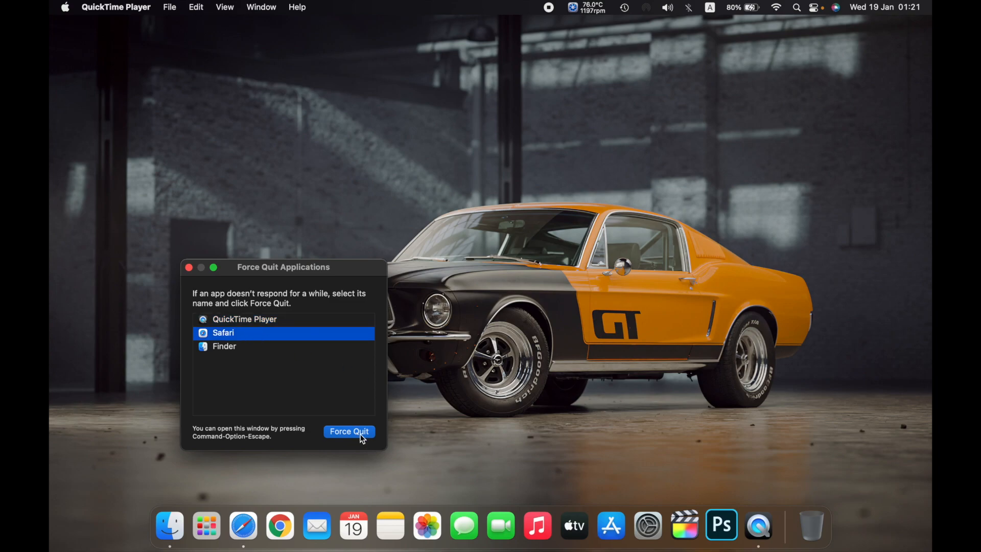
pyautogui.click(349, 431)
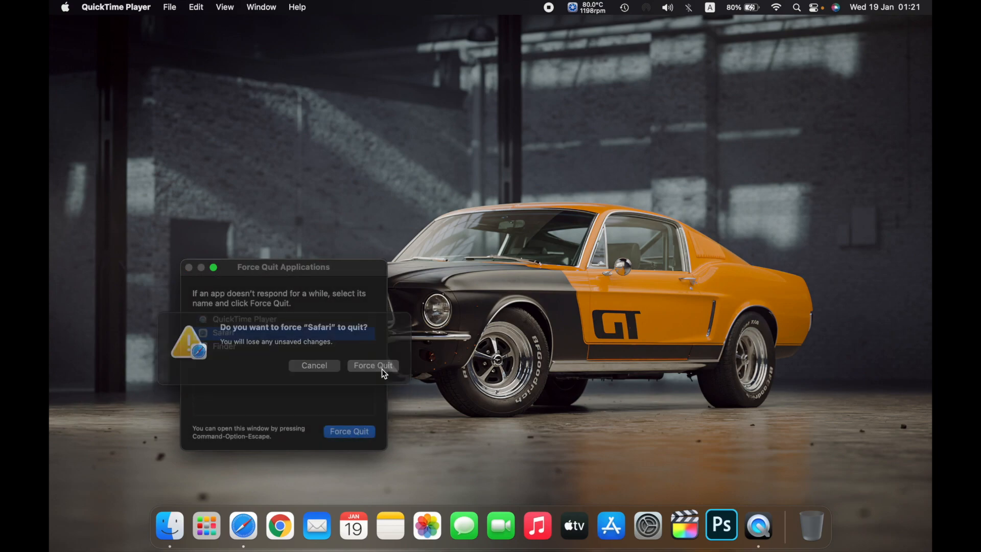
pyautogui.click(372, 365)
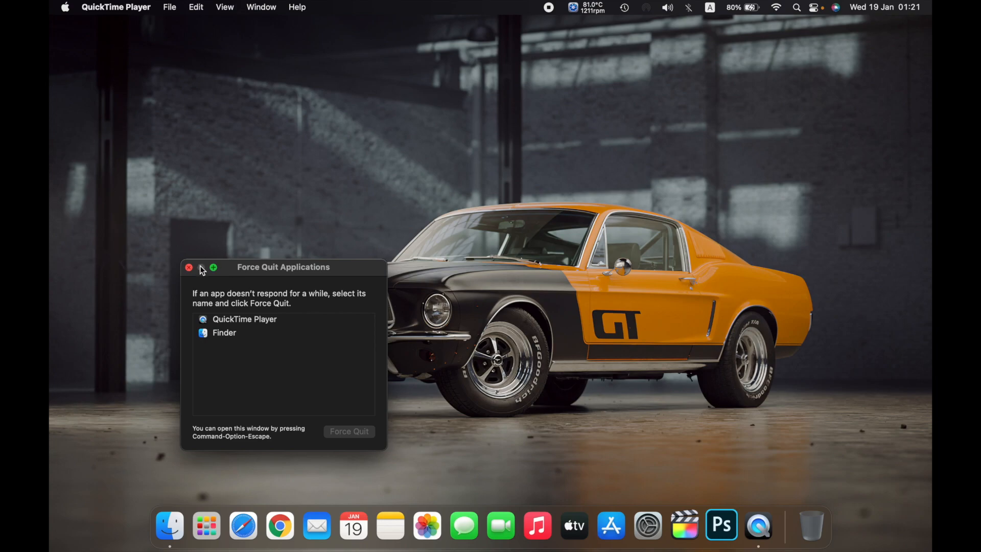
pyautogui.moveTo(348, 288)
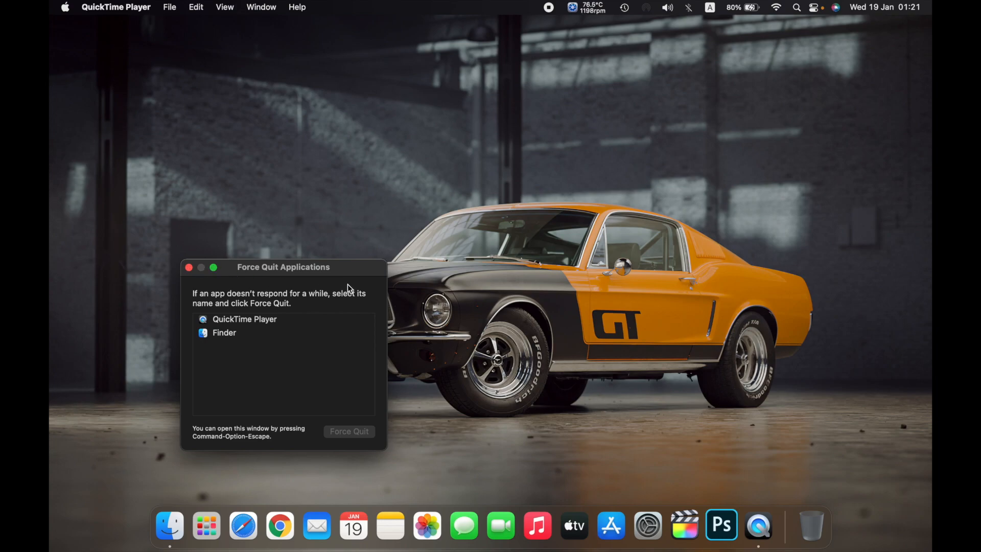